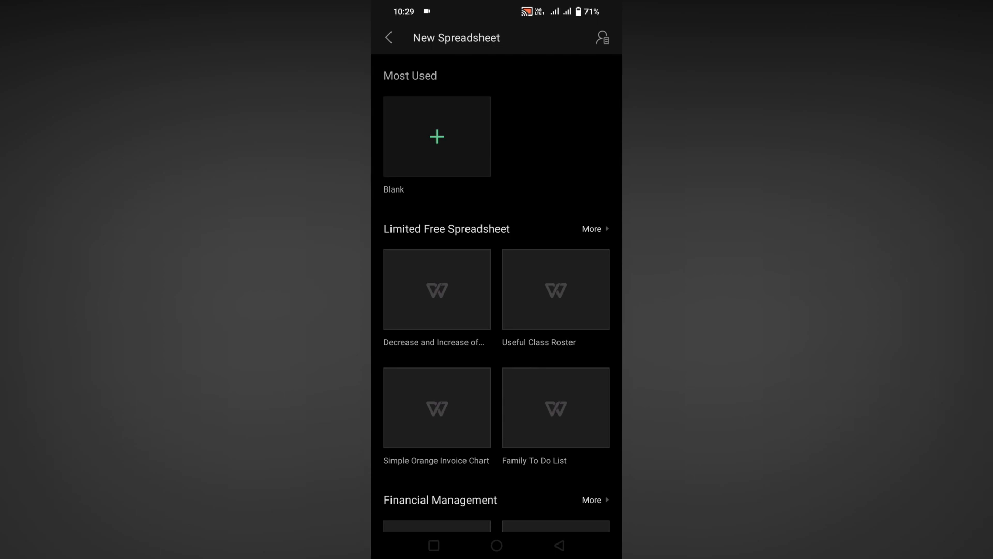
Create a new spreadsheet from the Blank template.
click(436, 136)
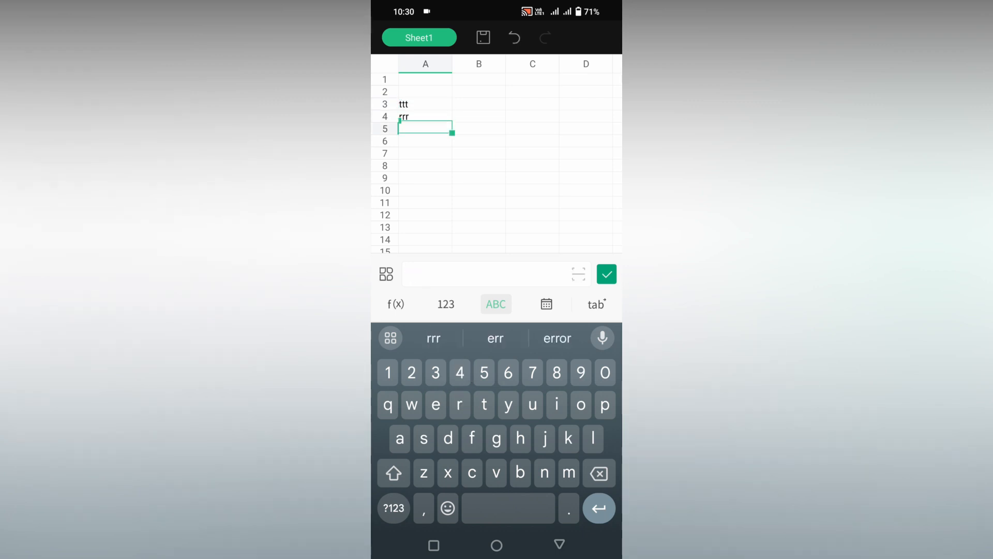
Enter labels ffg, hnn in column A and numbers 67, 45, 55 / 78, 66, 88 in B–C.
text(ffg)
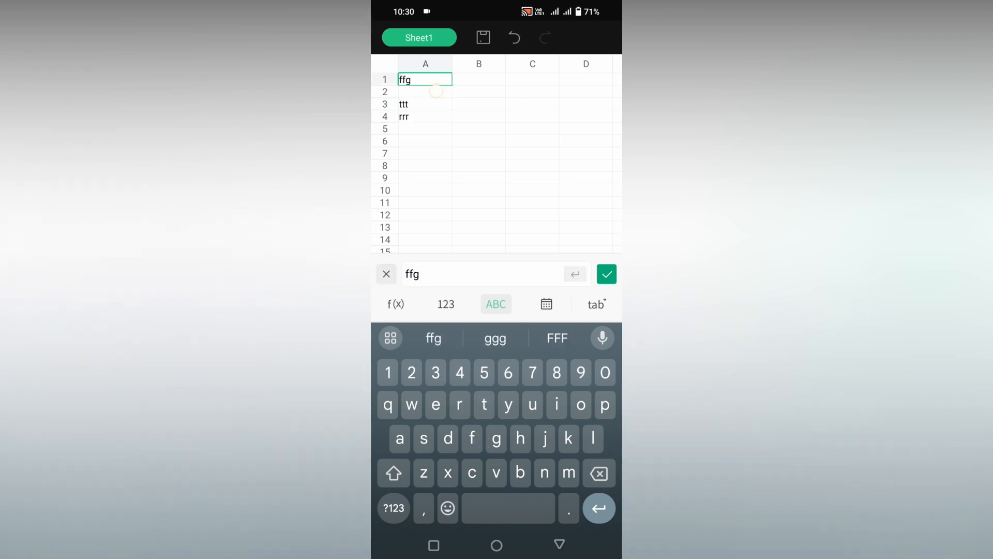
text(hnn)
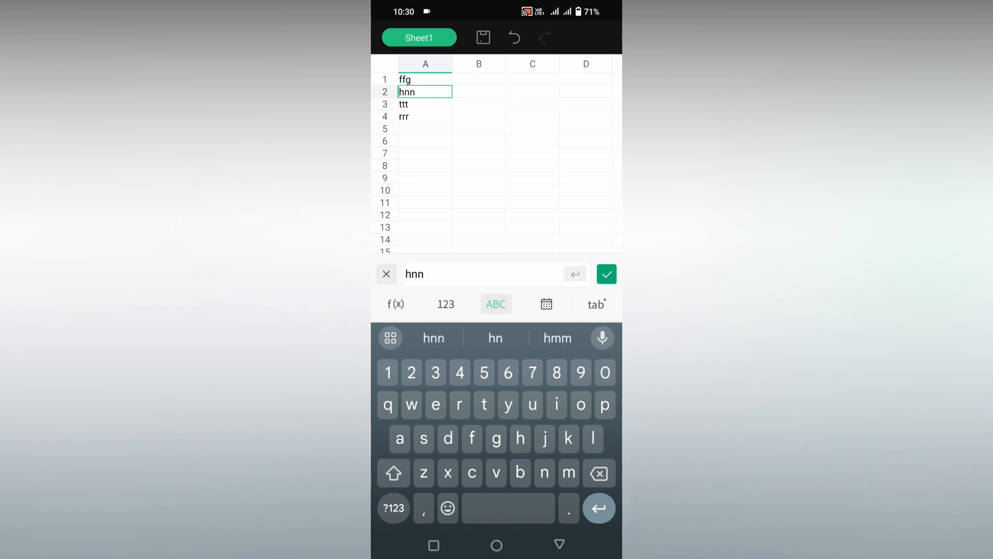
text(67)
click(478, 104)
text(55)
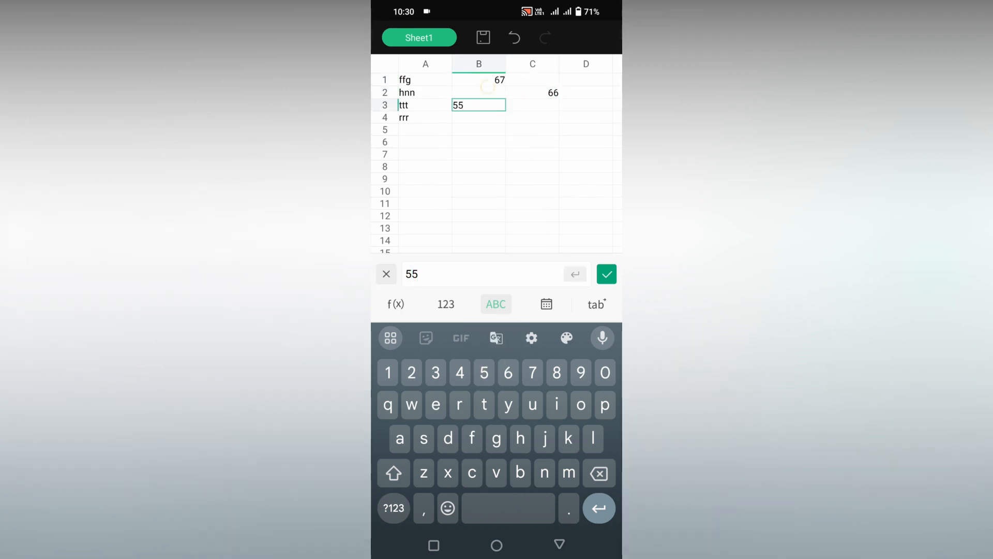
click(605, 274)
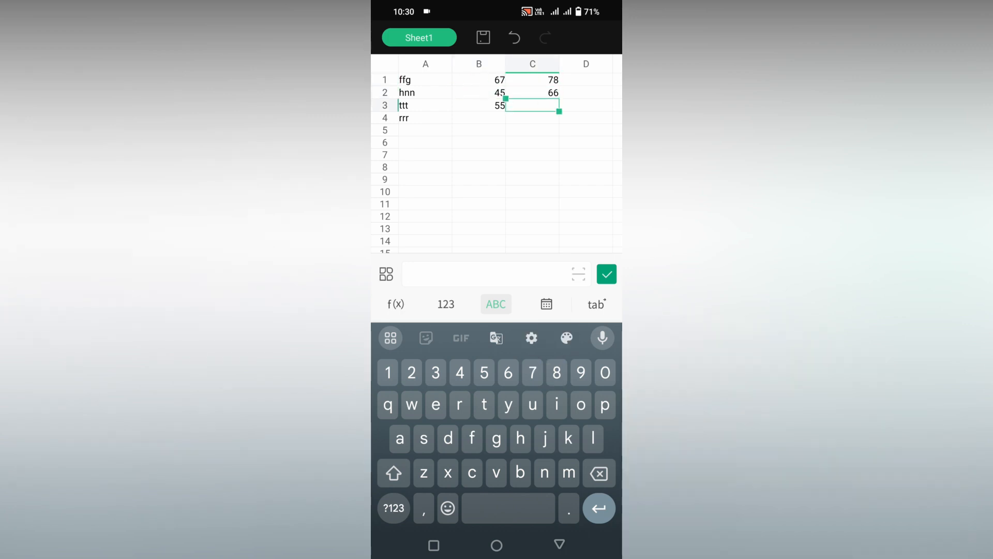
click(605, 274)
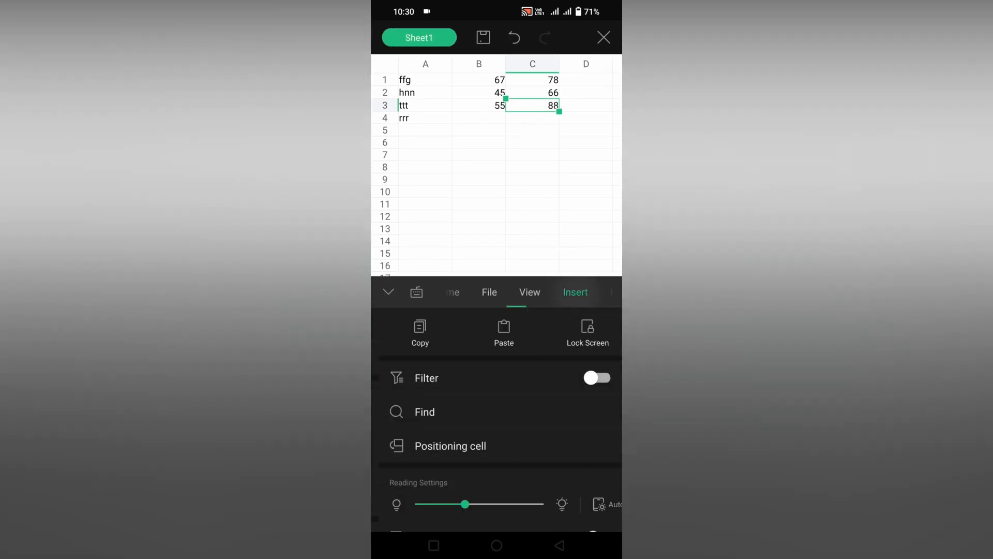
Insert a pie-of-pie chart from the table data onto Sheet1.
click(571, 292)
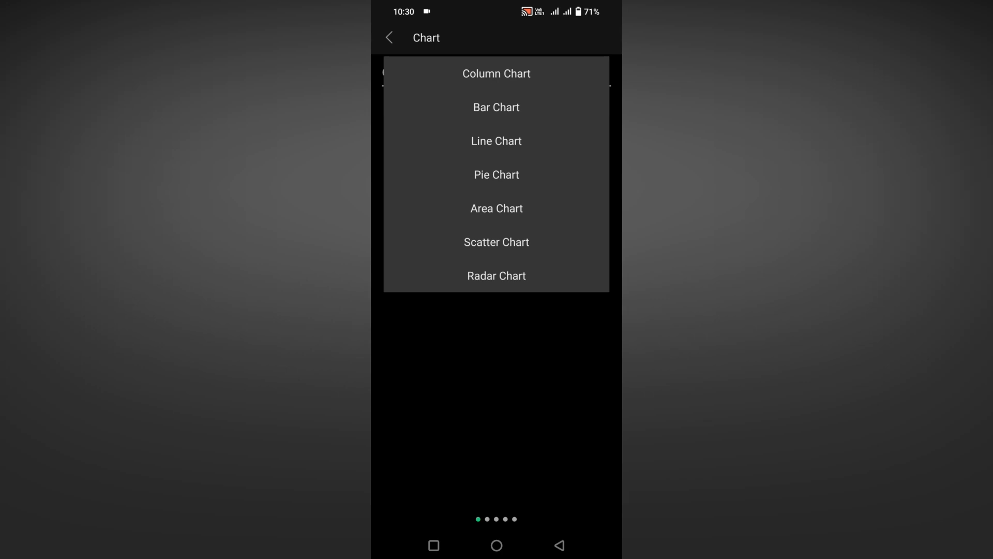
click(496, 175)
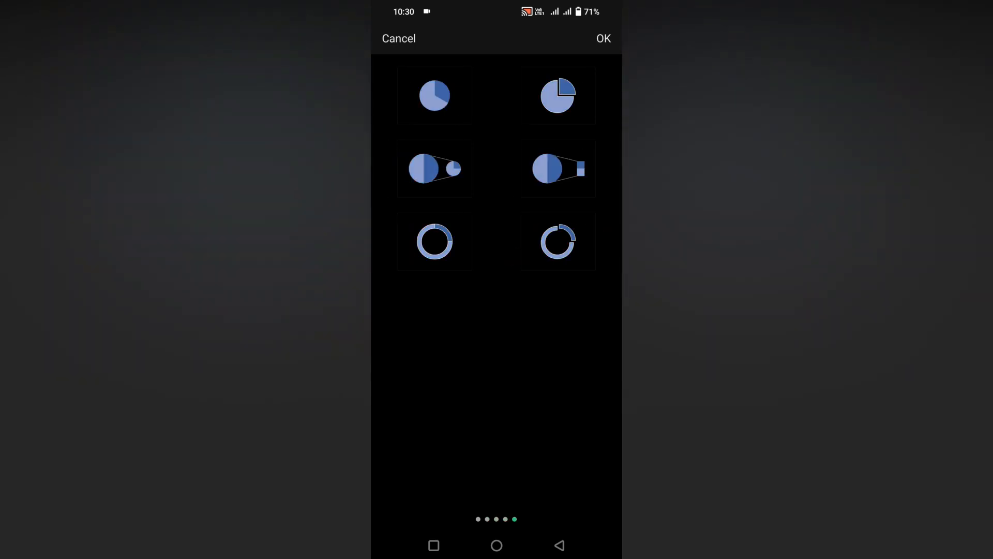
click(602, 37)
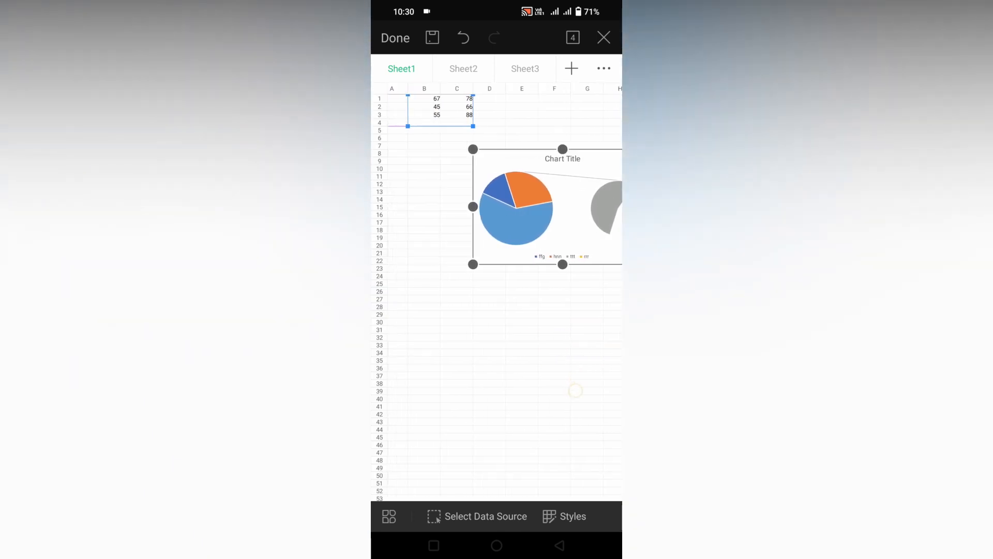
Set the chart's data source to Sheet1!$A$1:$C$4.
click(477, 516)
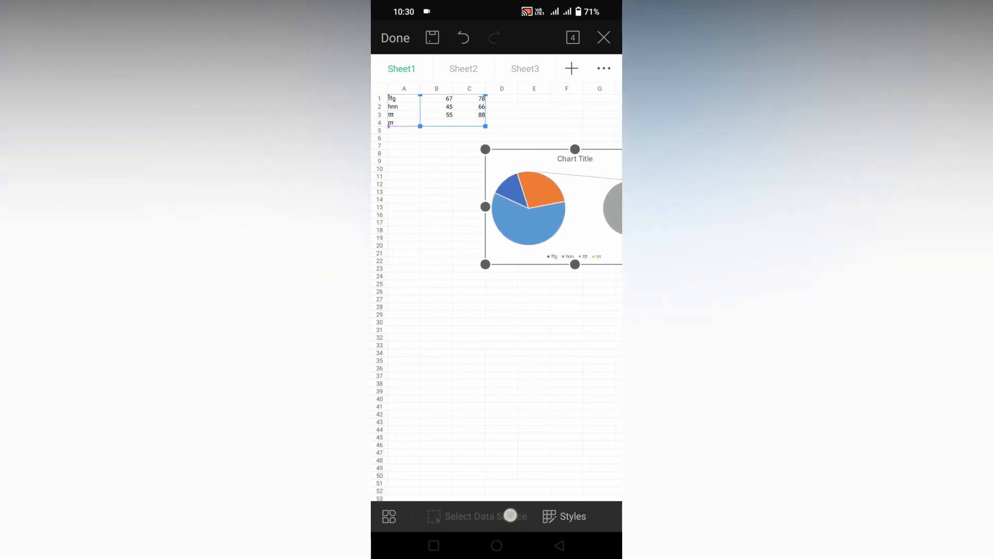
click(476, 516)
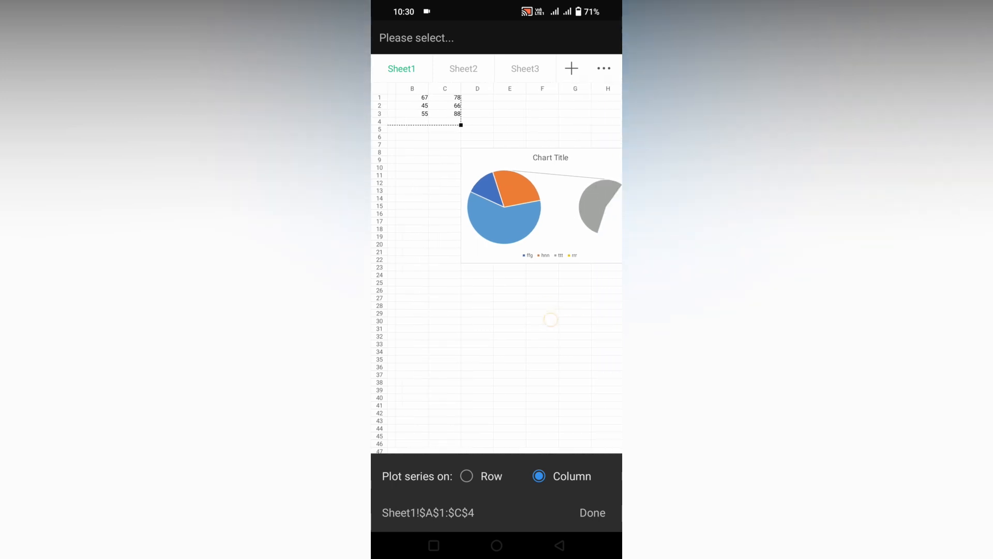
click(592, 513)
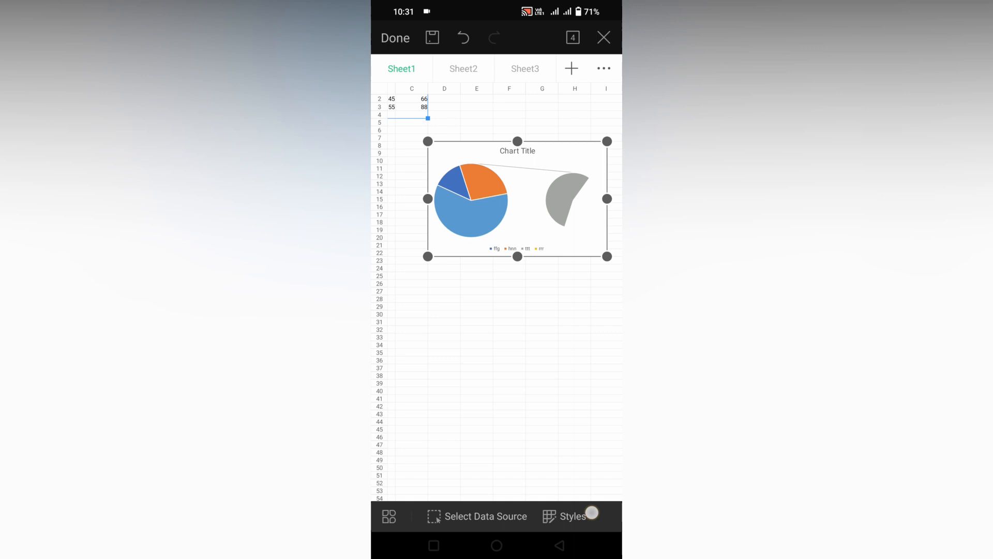
Recolour the chart in blue shades and apply a quick layout with percentages and top legend.
click(570, 516)
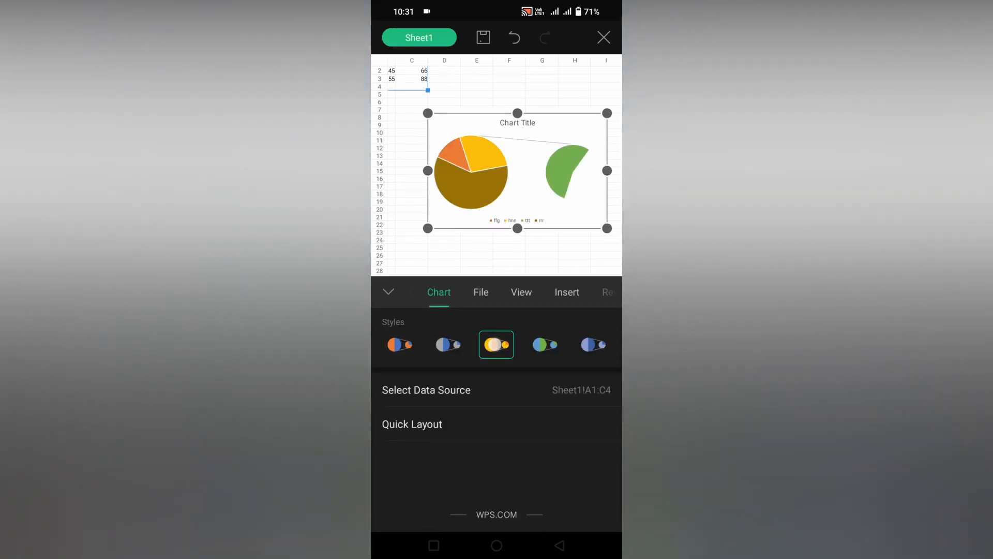
click(593, 344)
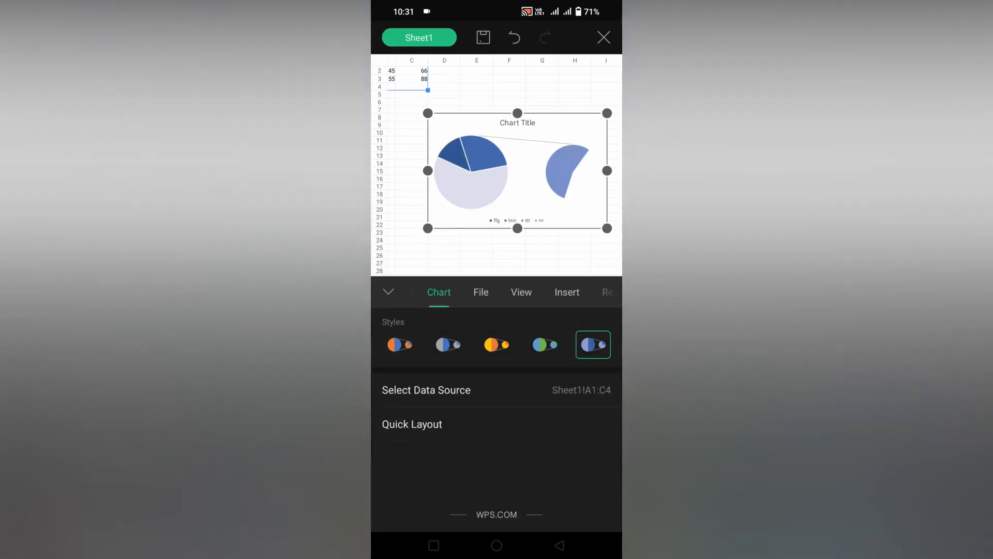
click(412, 424)
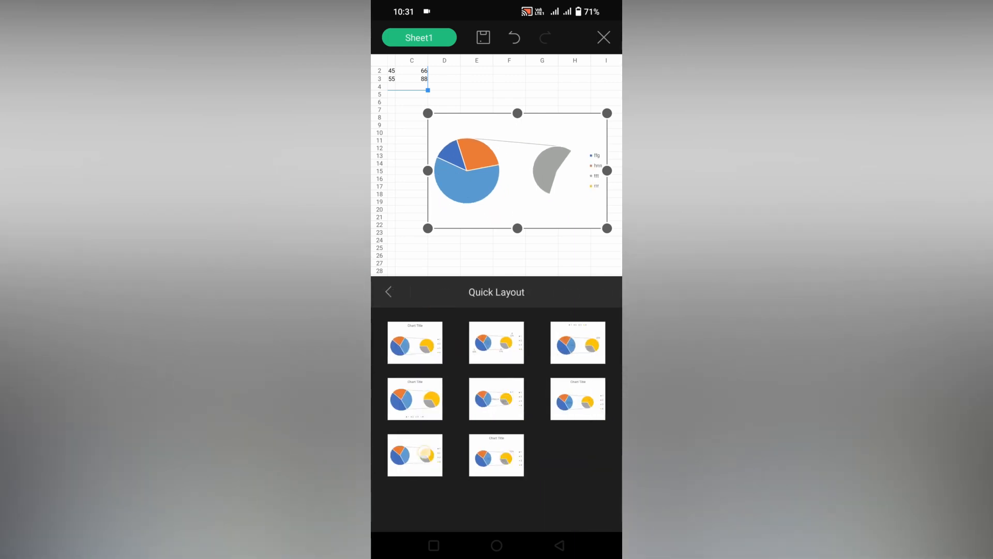
click(497, 342)
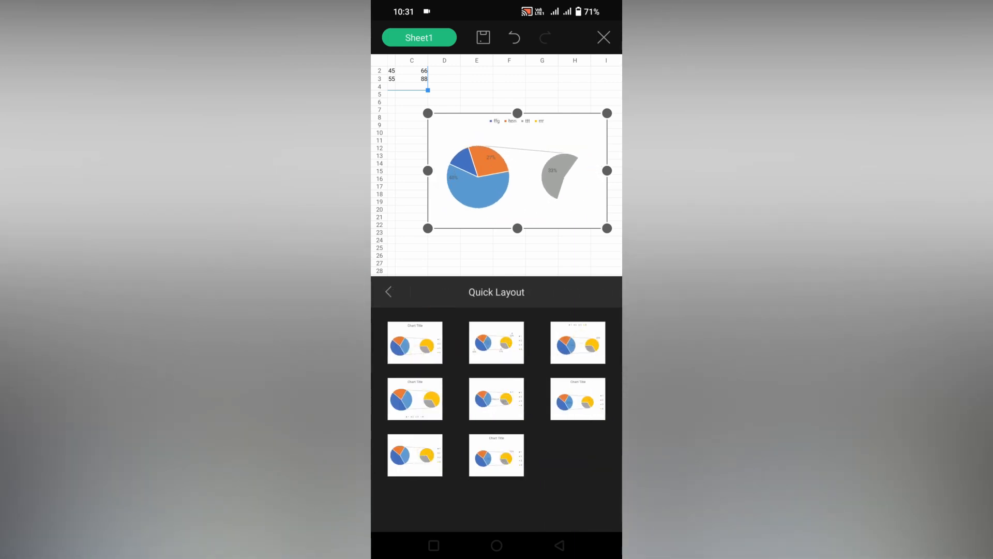